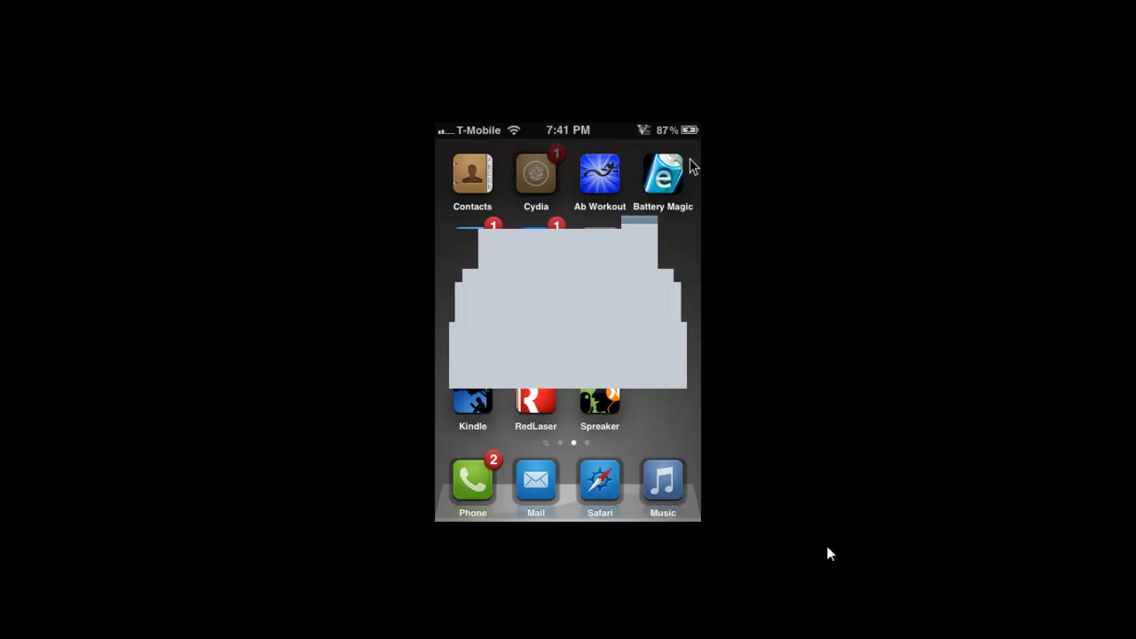
Step: Launch Cydia and bring the Sources list under Manage into edit mode
left_click(535, 173)
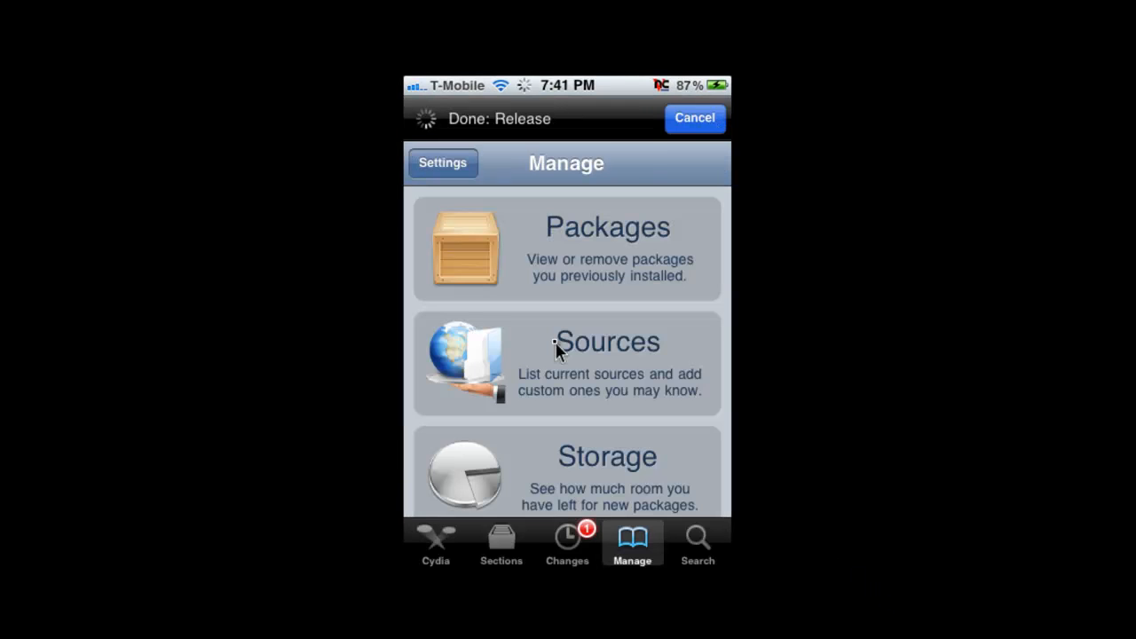
left_click(566, 364)
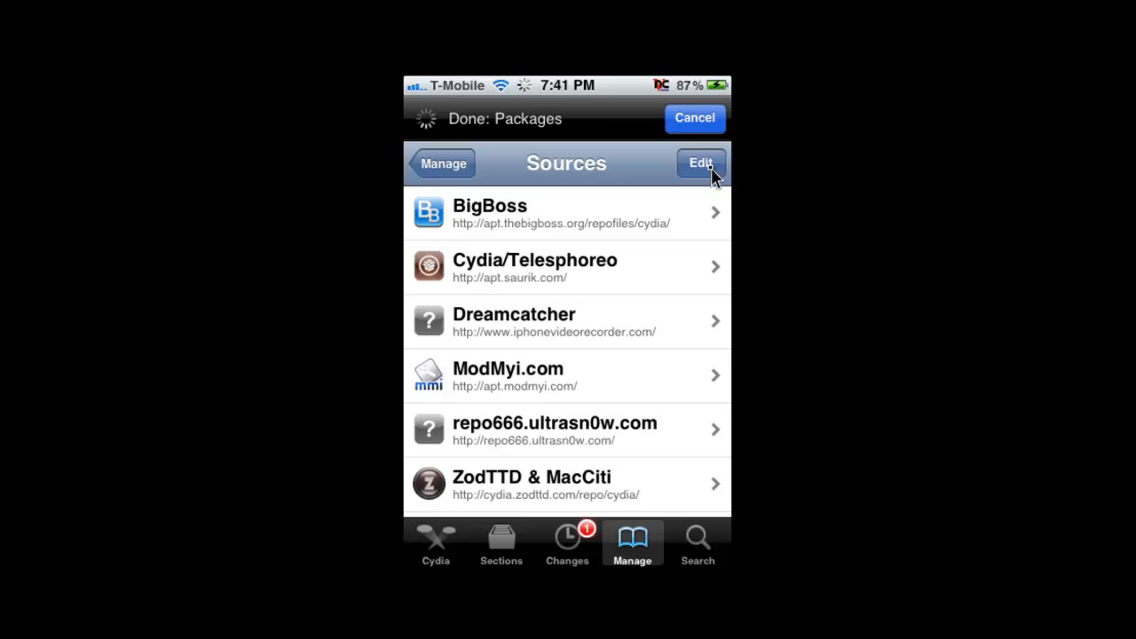
left_click(700, 163)
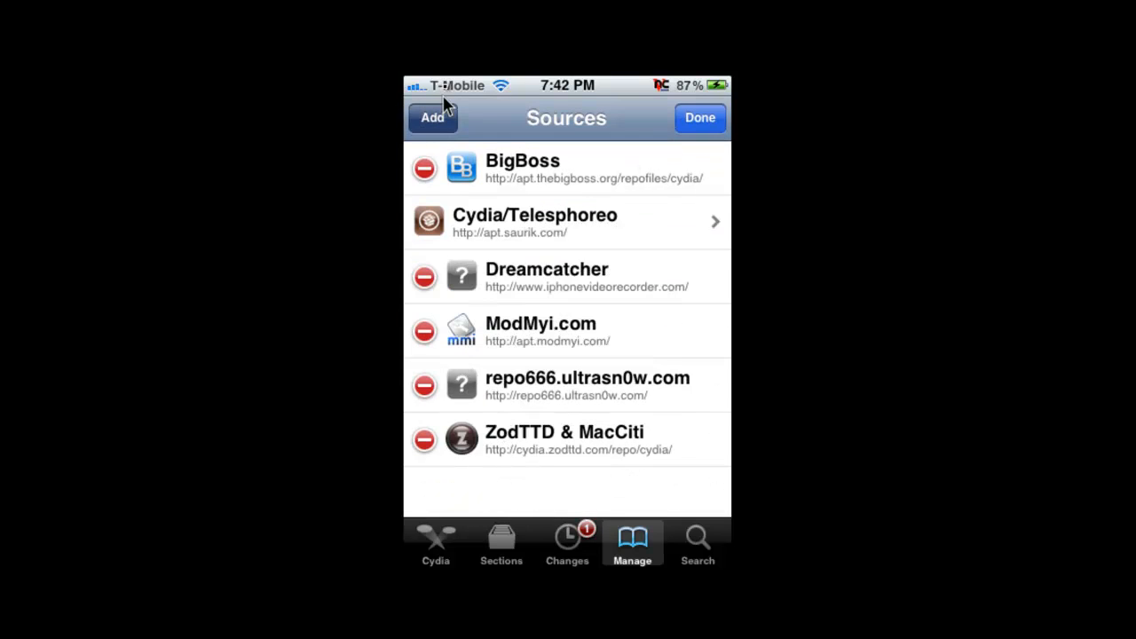
left_click(432, 117)
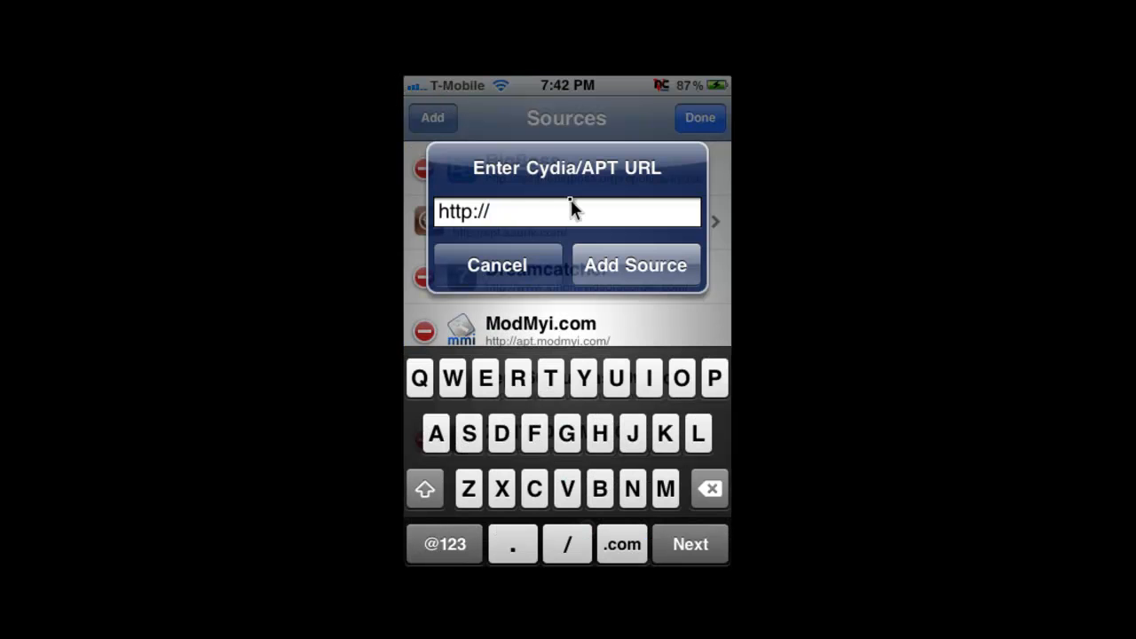
mouse_move(559, 222)
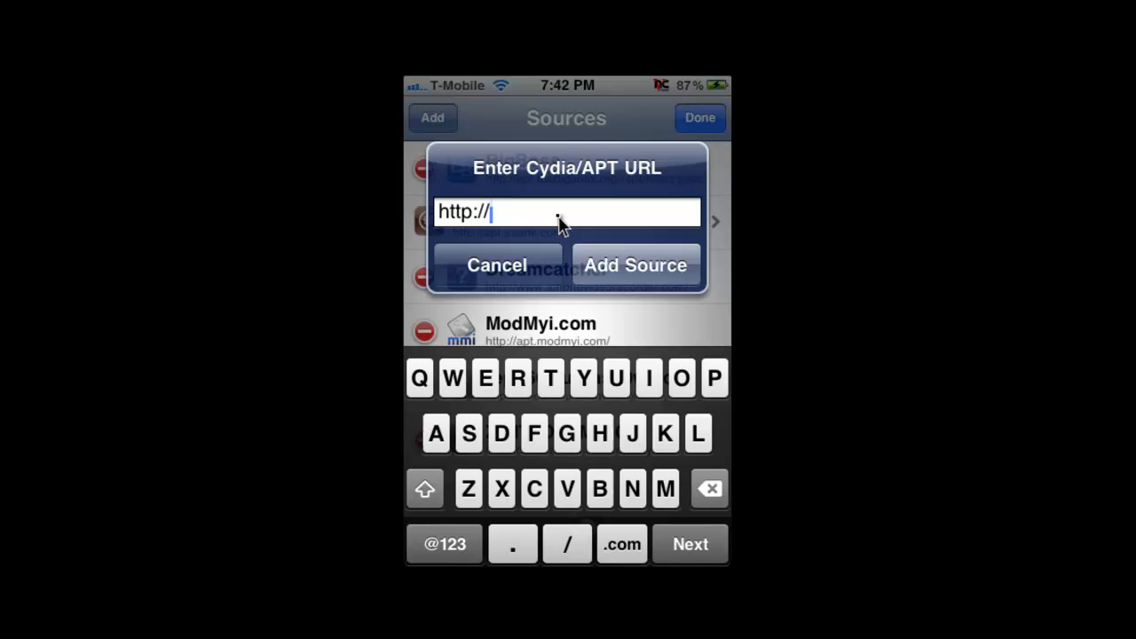
left_click(533, 488)
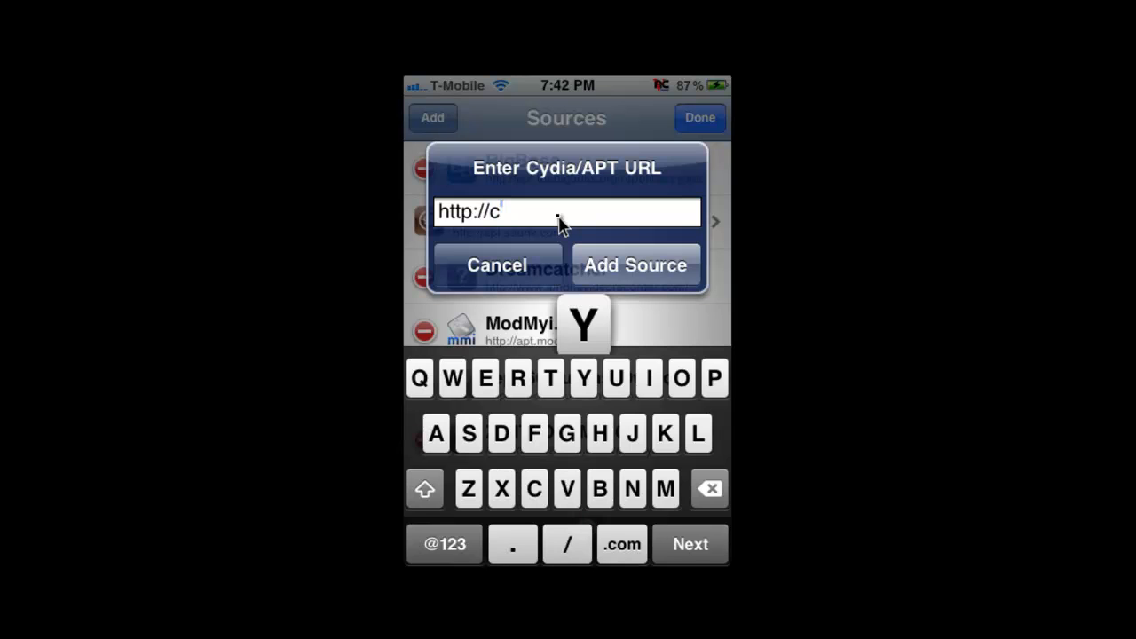
type("ydia")
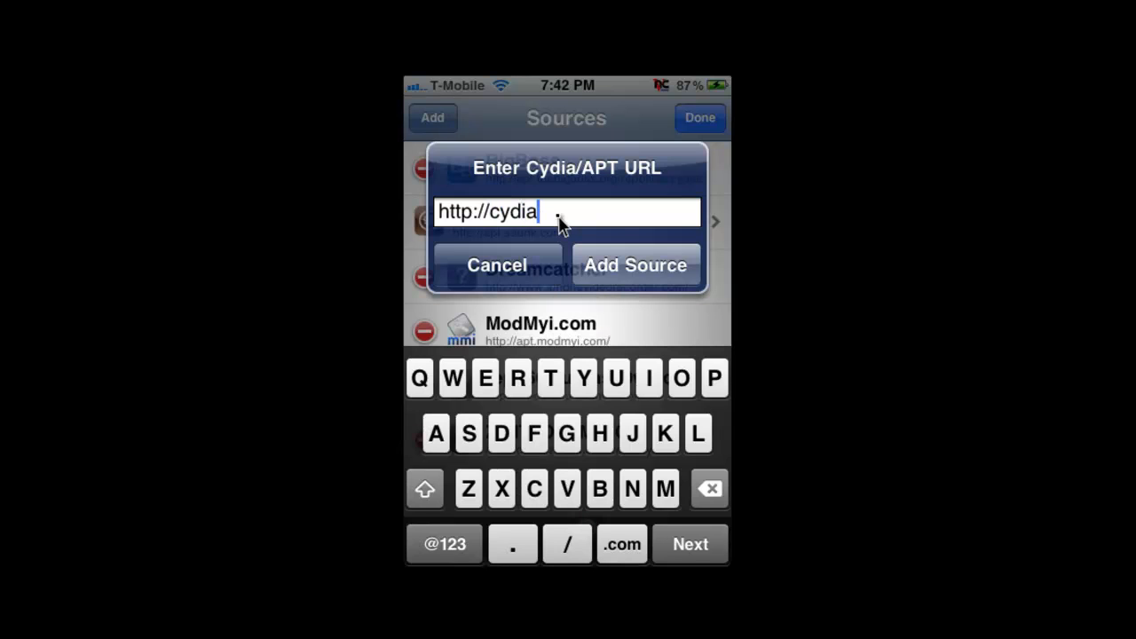
type("h")
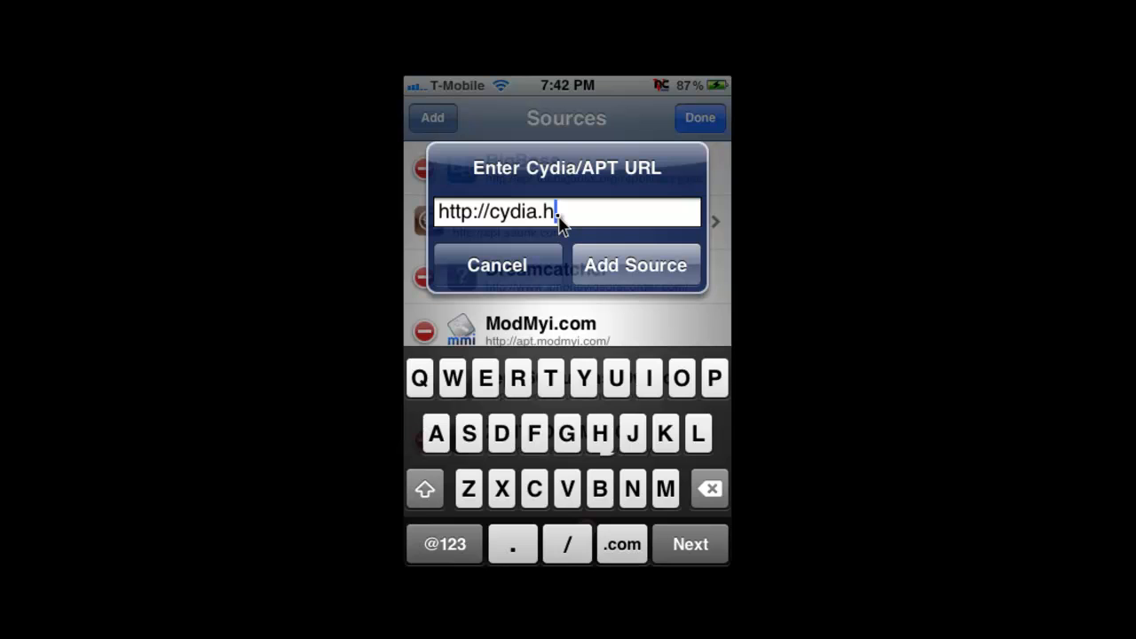
type("ack")
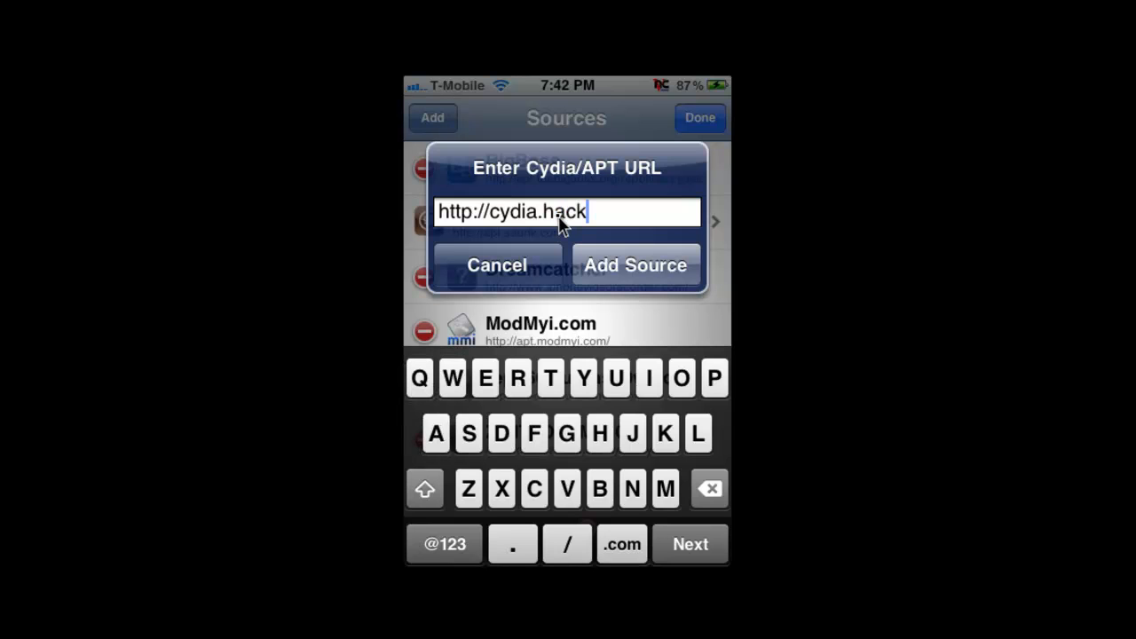
left_click(616, 377)
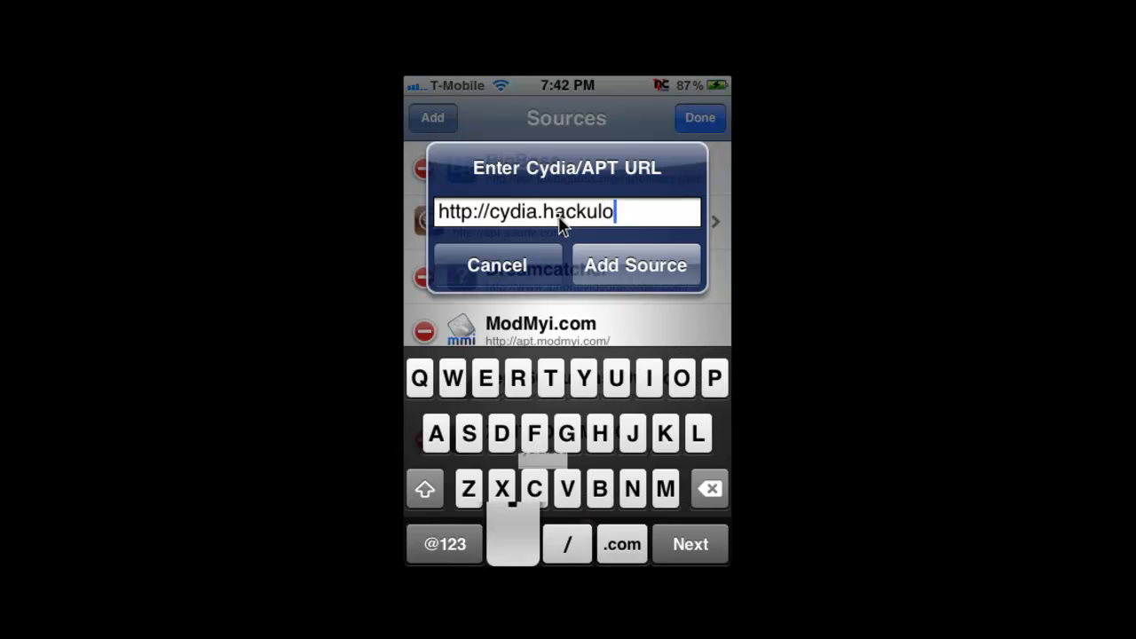
type(".us")
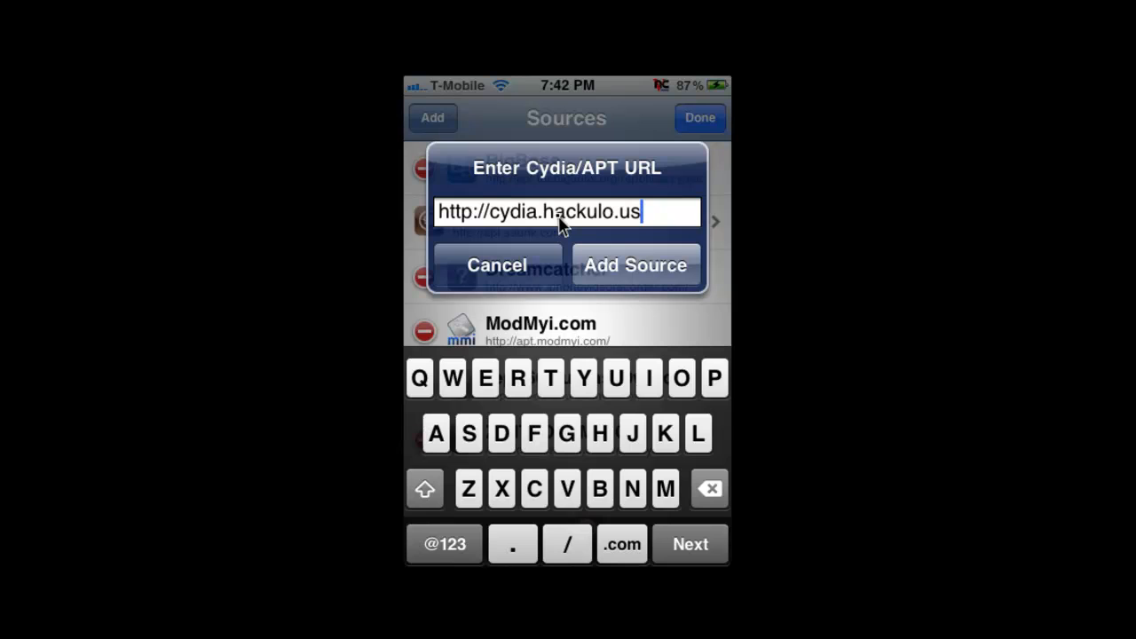
left_click(635, 265)
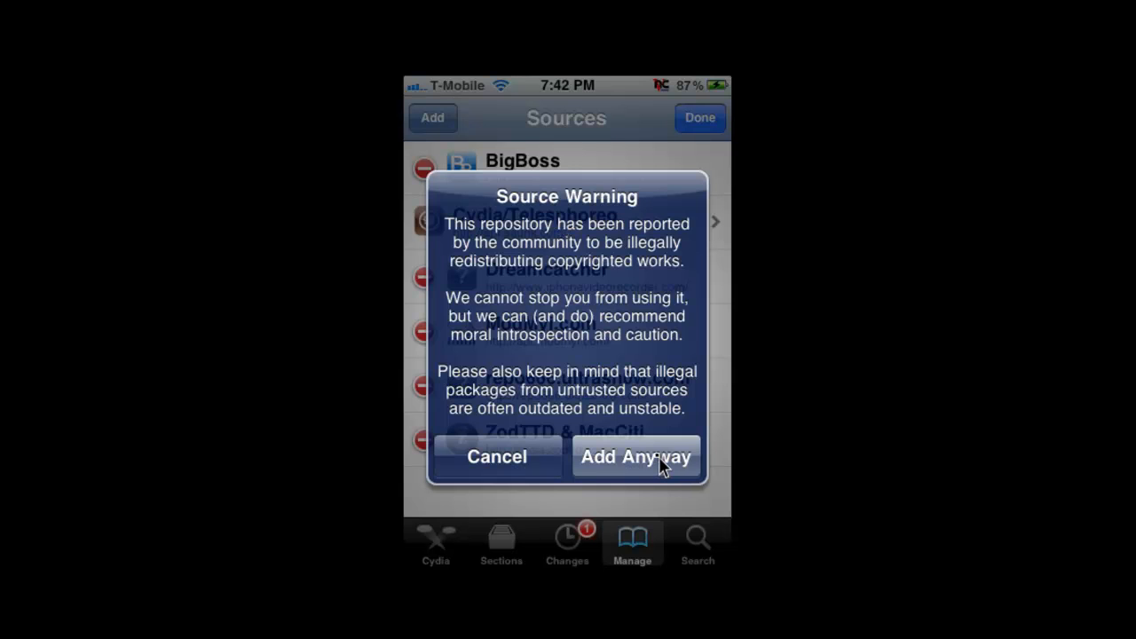
Step: Add the Hackulo.us repository anyway despite the warning and return to the Sources list
left_click(633, 456)
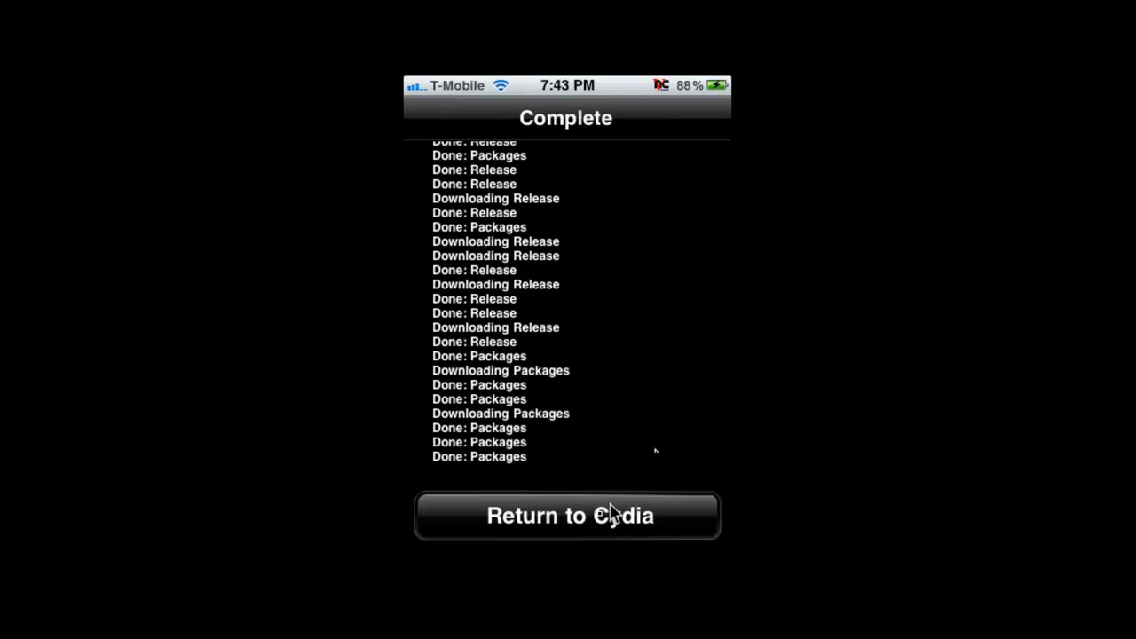
left_click(567, 516)
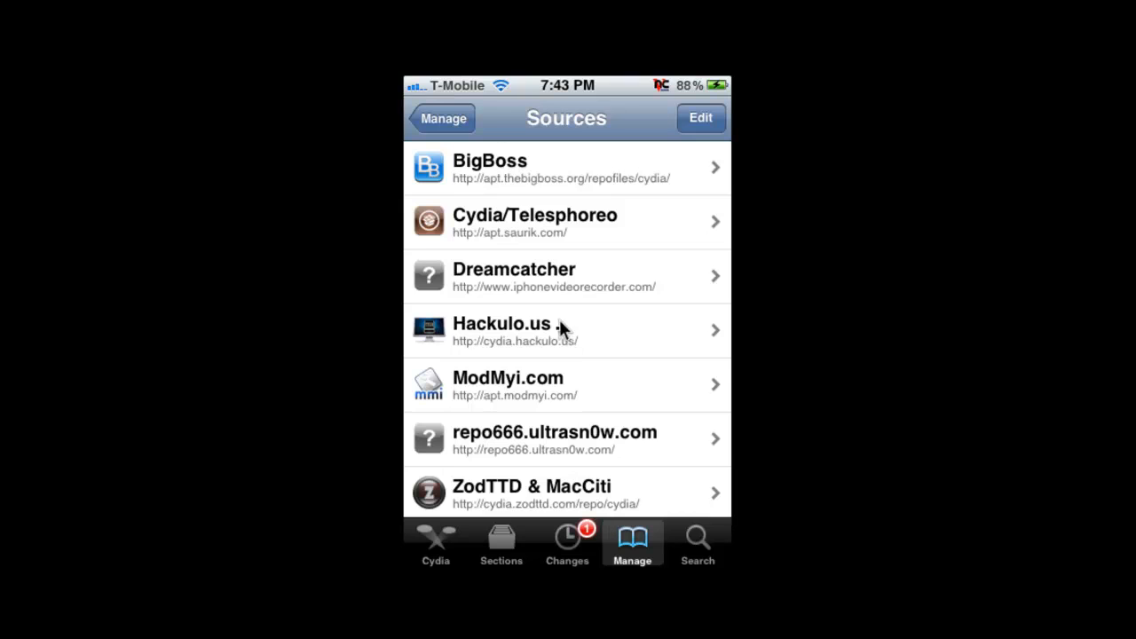
mouse_move(561, 341)
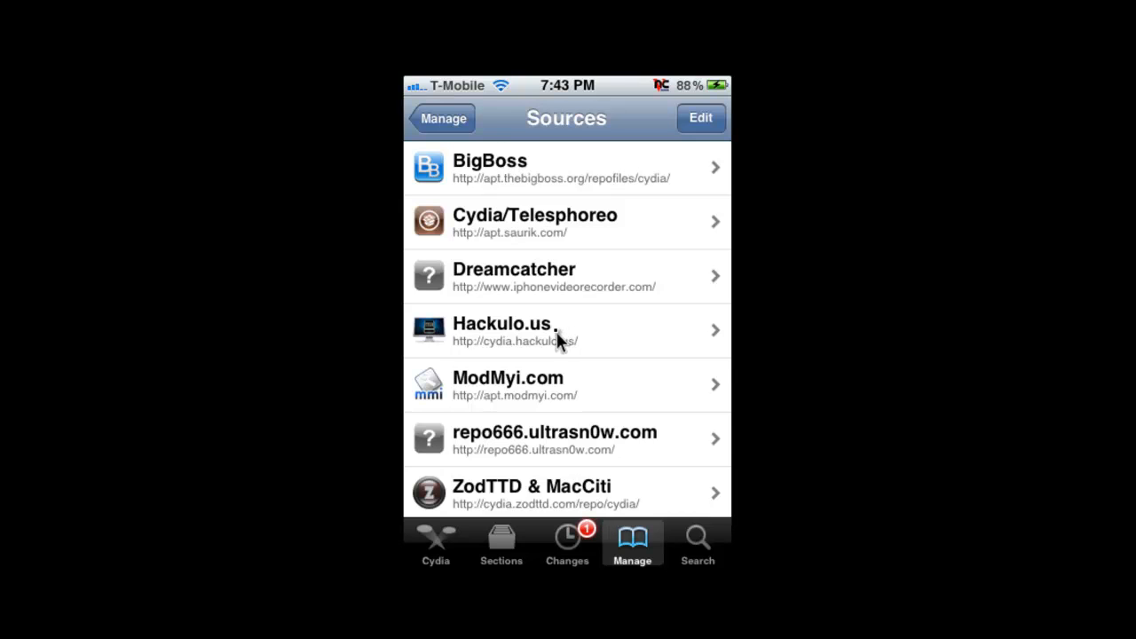
Step: Browse the Hackulo.us source's packages and select Installous 4
left_click(559, 330)
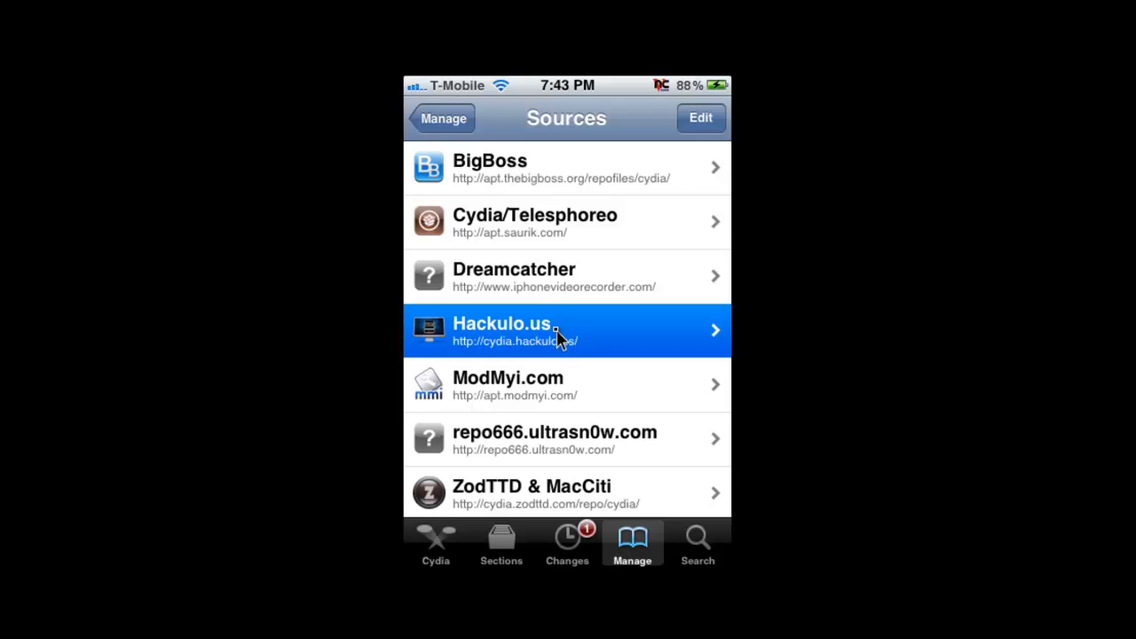
left_click(566, 330)
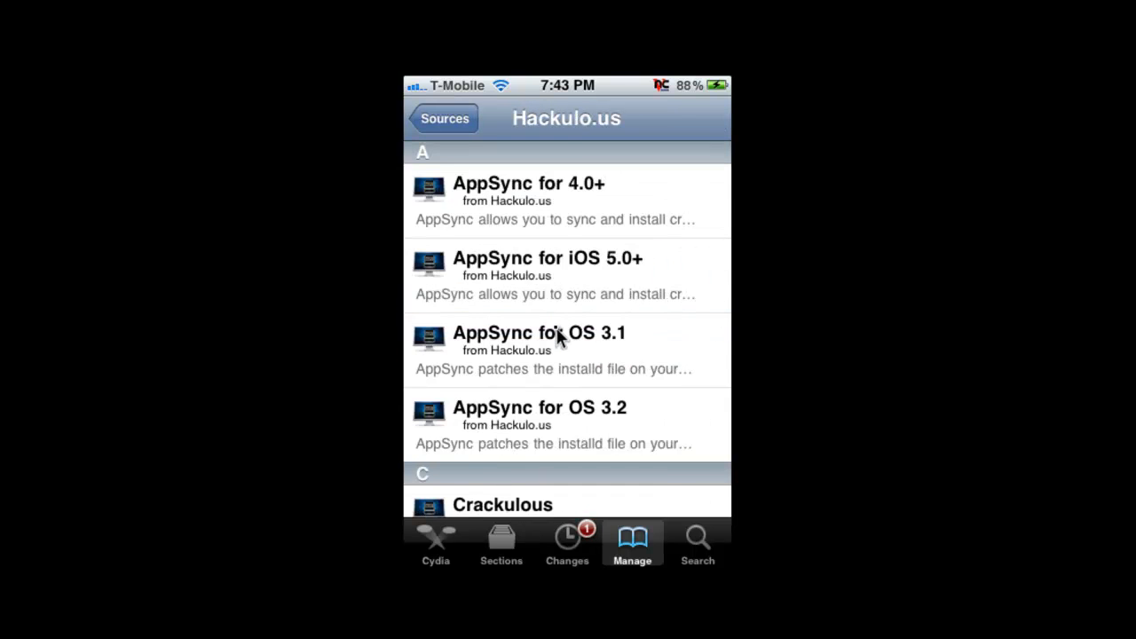
scroll("down", 3)
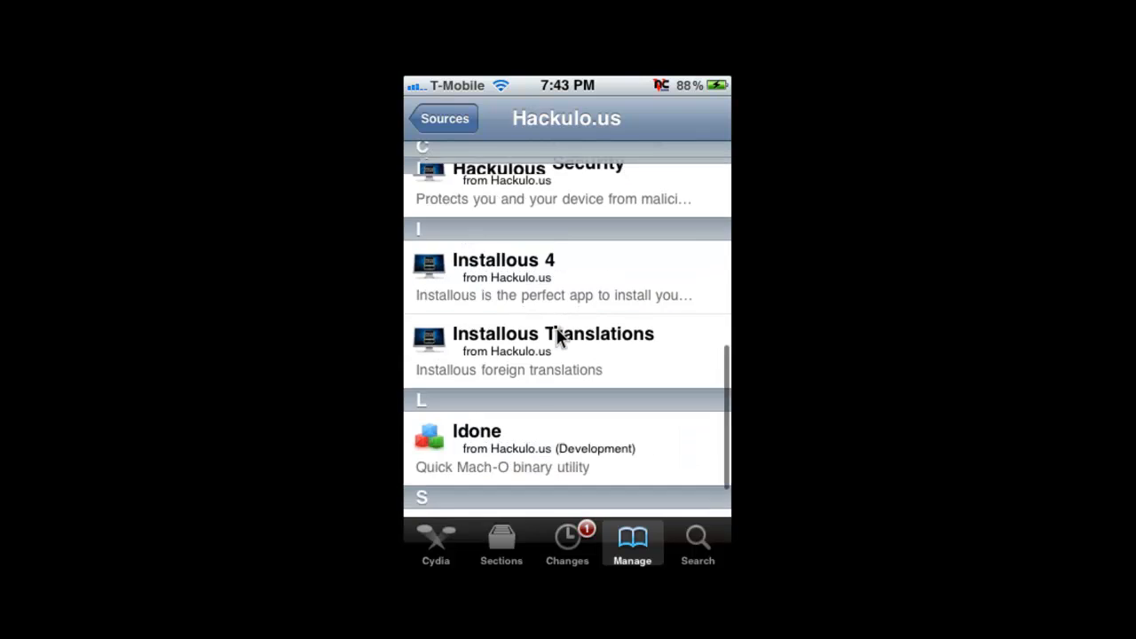
left_click(552, 350)
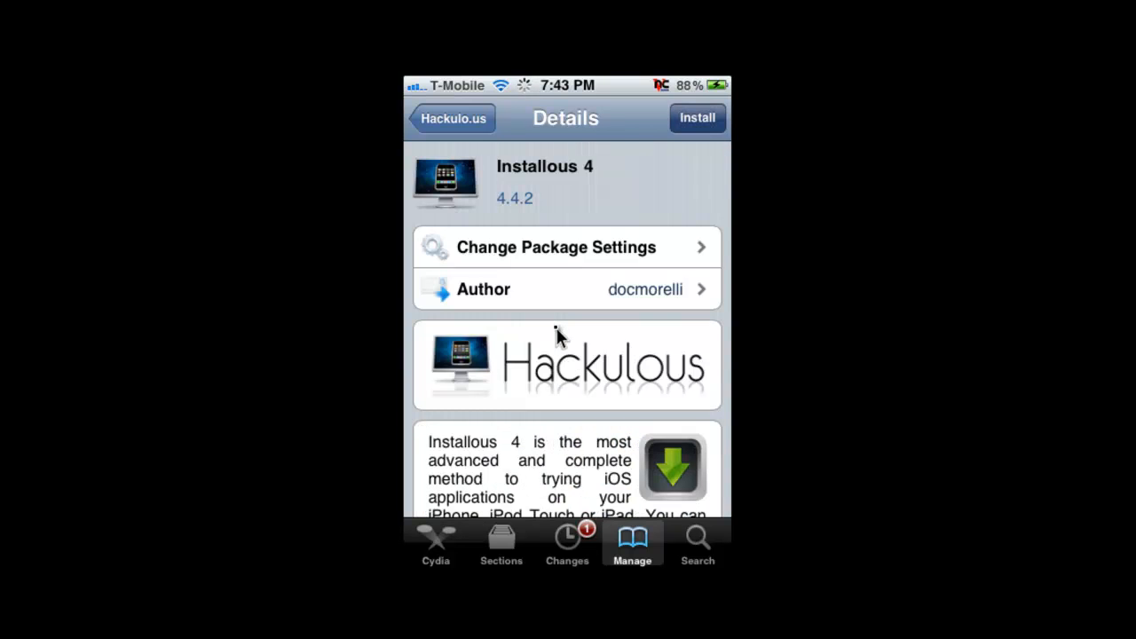
Step: Install Installous 4 with AppSync for iOS 5.0+, Hackulous Resources and Source GUI
left_click(698, 118)
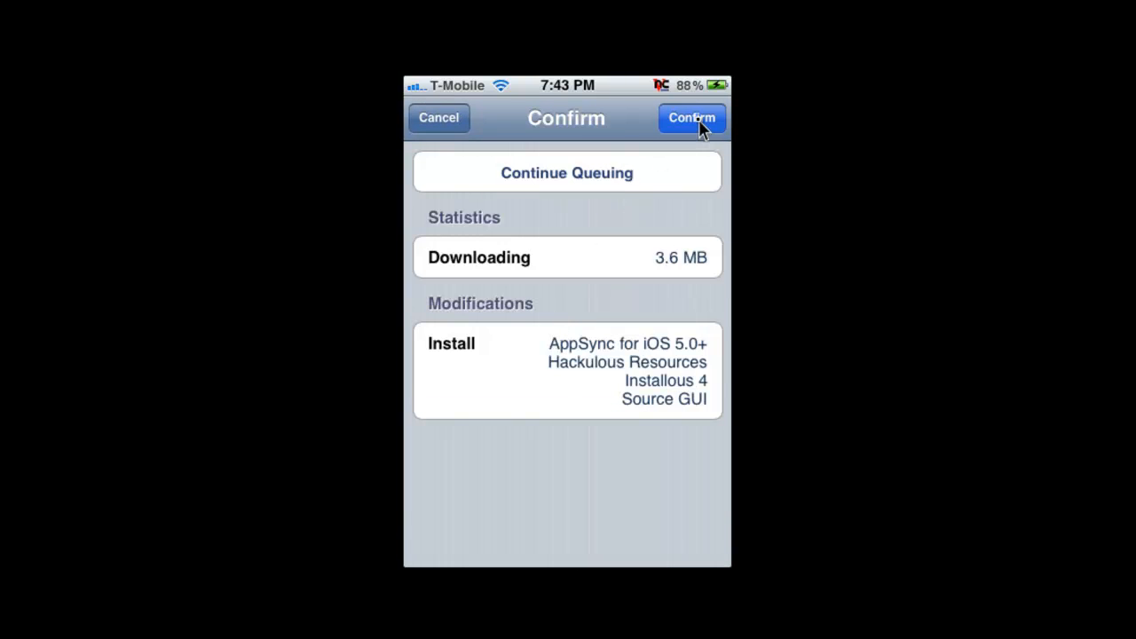
left_click(691, 117)
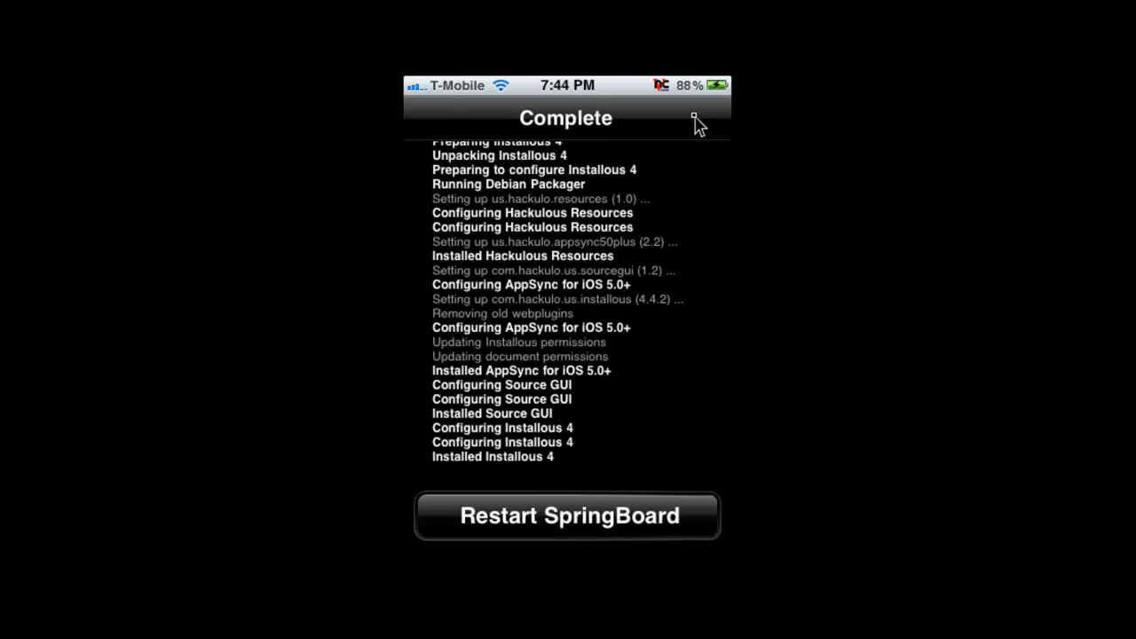
mouse_move(637, 262)
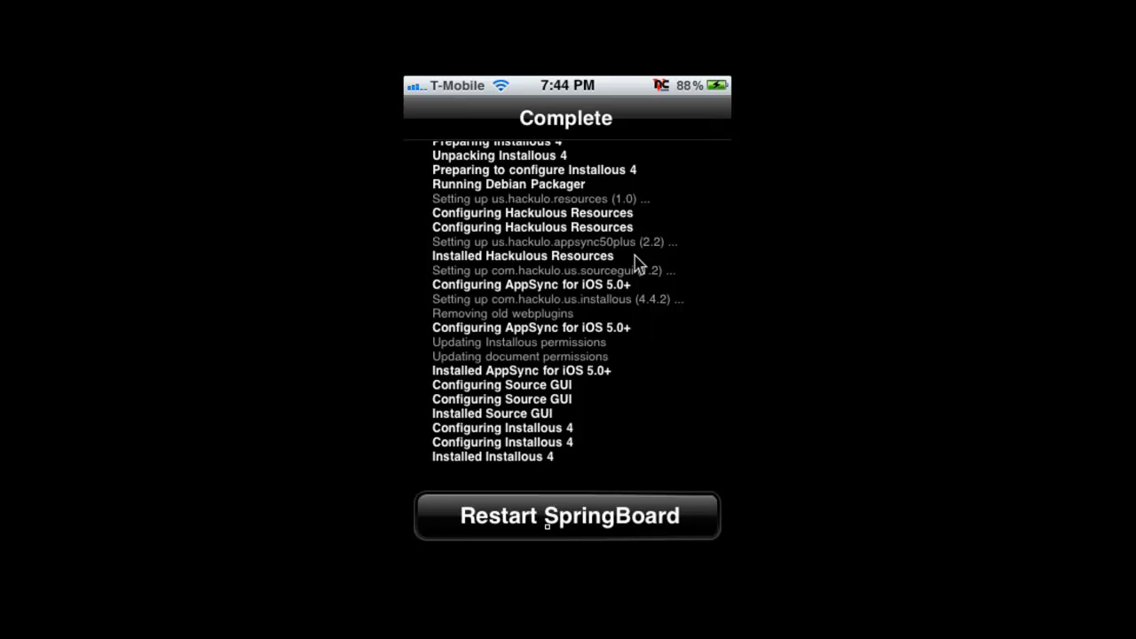
Step: Restart SpringBoard once the install log reports Complete
left_click(567, 516)
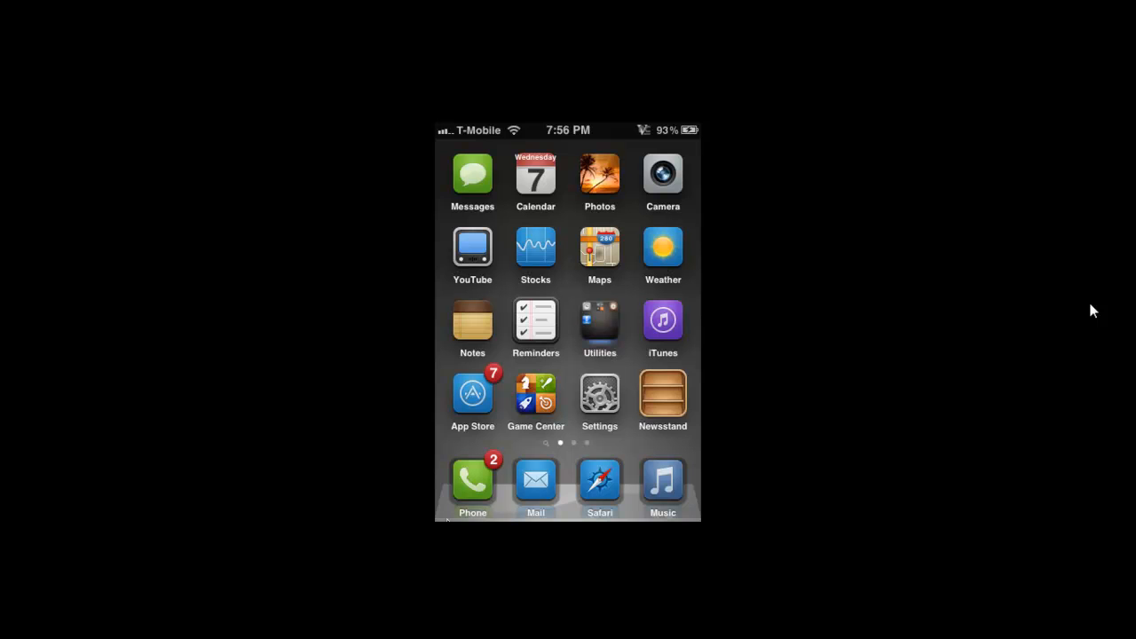
Step: Relaunch Cydia and view the Hackulo.us source's package list showing AppSync installed
scroll("left", 3)
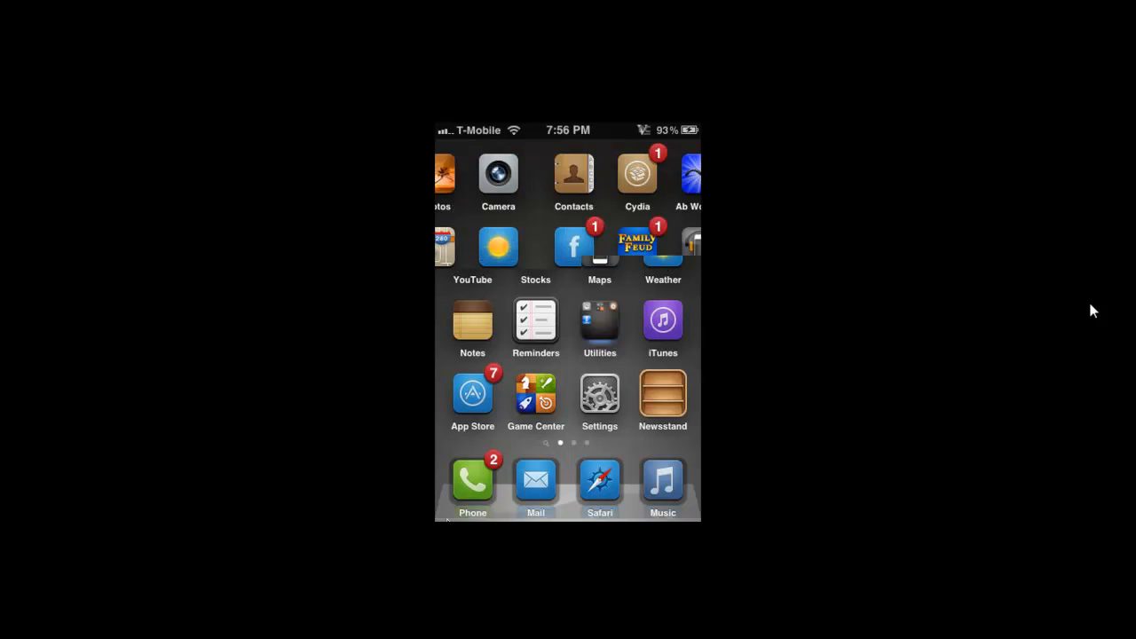
left_click(638, 173)
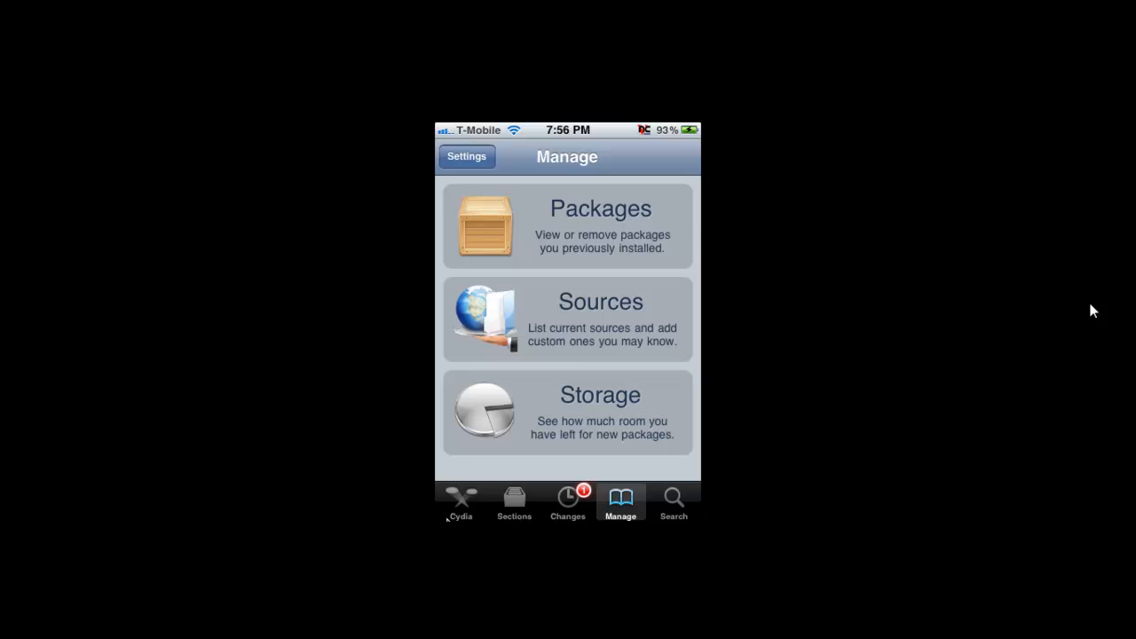
left_click(568, 318)
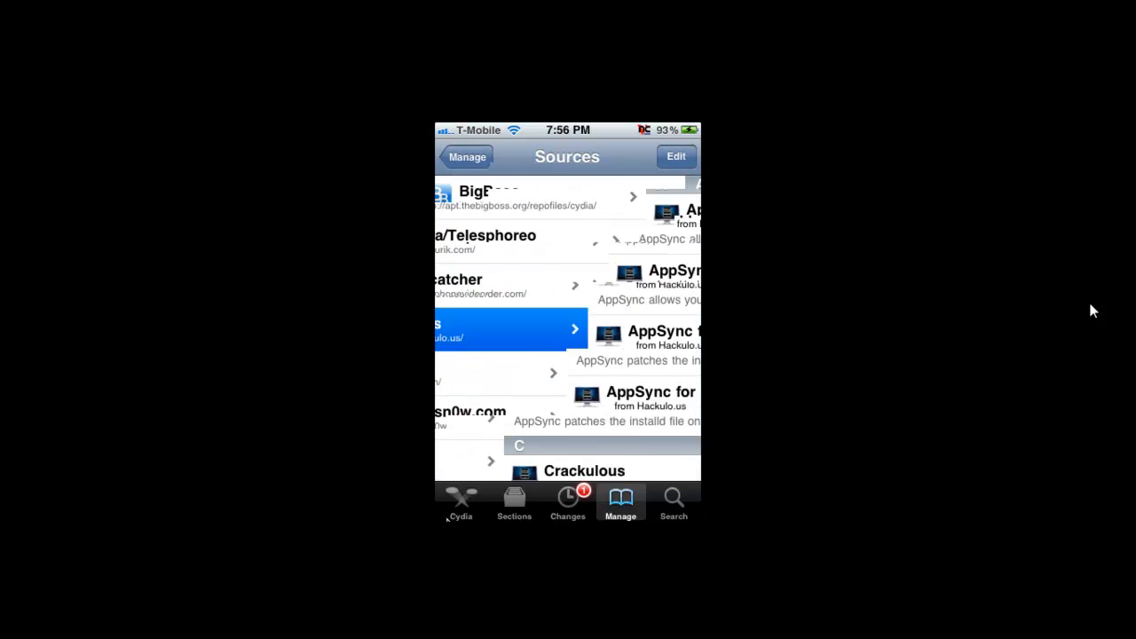
left_click(510, 329)
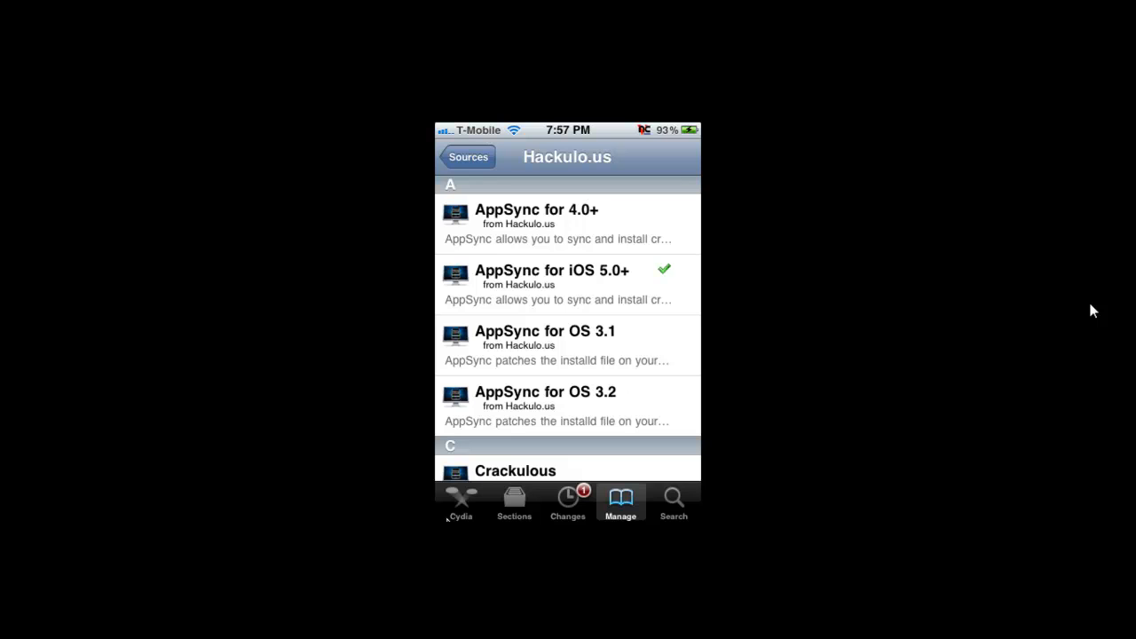
Step: View the details of AppSync for iOS 5.0+ version 2.2 by Dissident
left_click(551, 284)
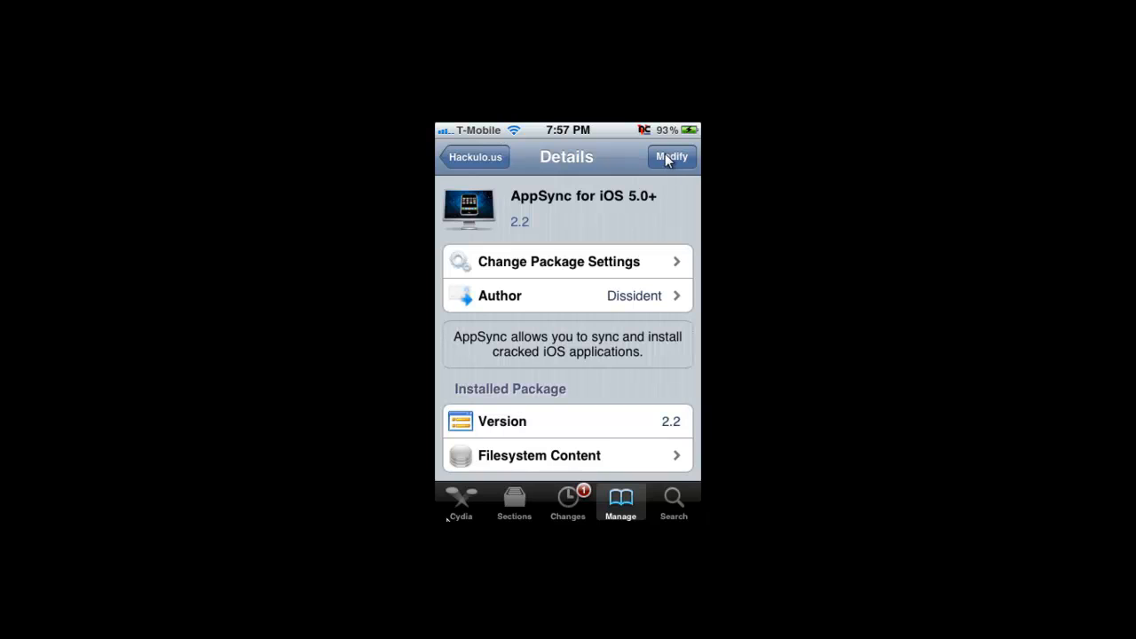
mouse_move(547, 308)
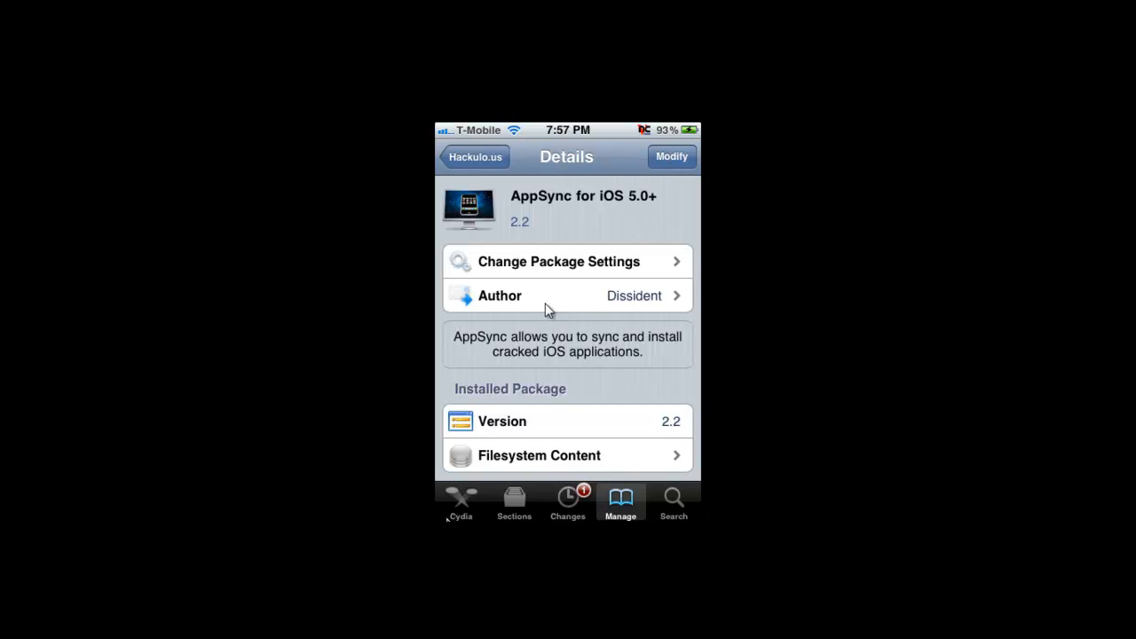
mouse_move(626, 169)
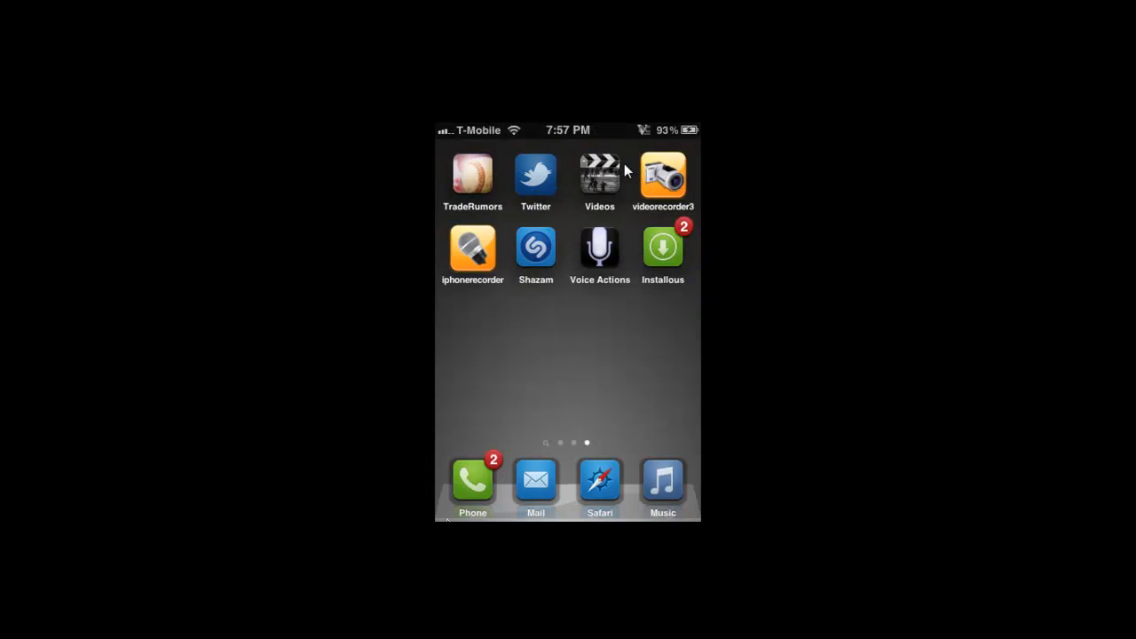
Step: In Installous, search for Voice Actions and show its downloadable versions and mirrors
left_click(662, 247)
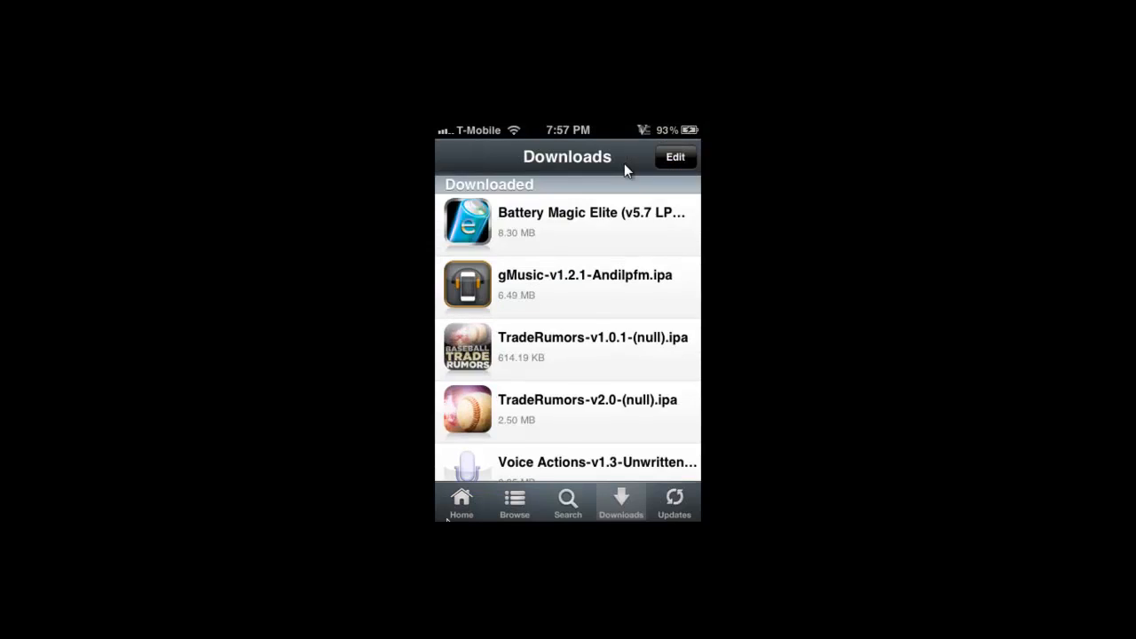
left_click(567, 502)
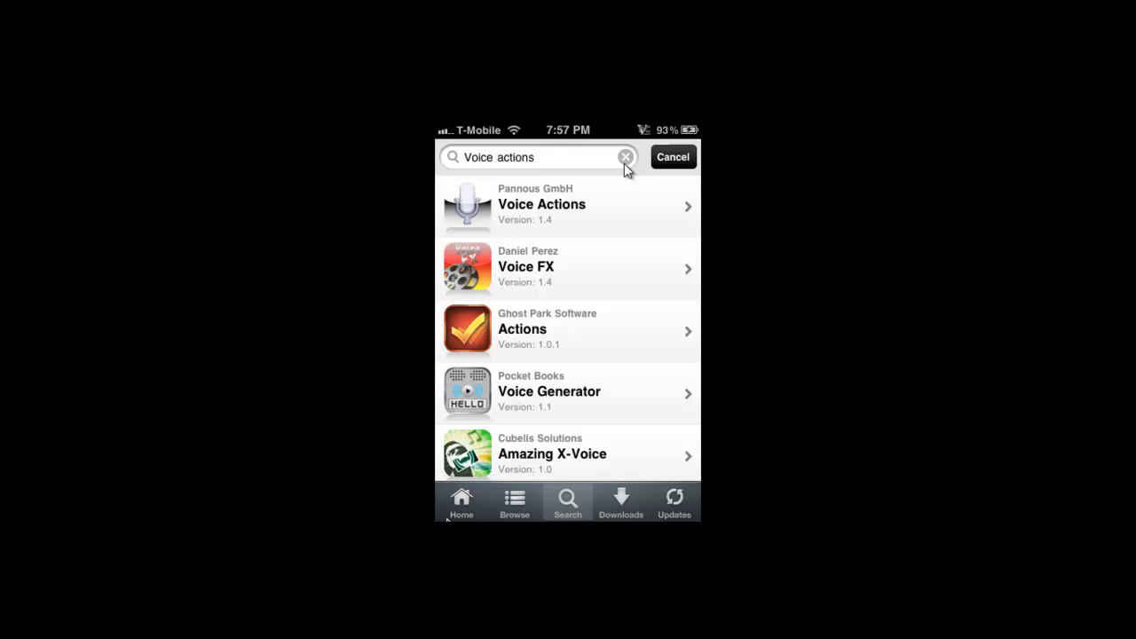
left_click(568, 206)
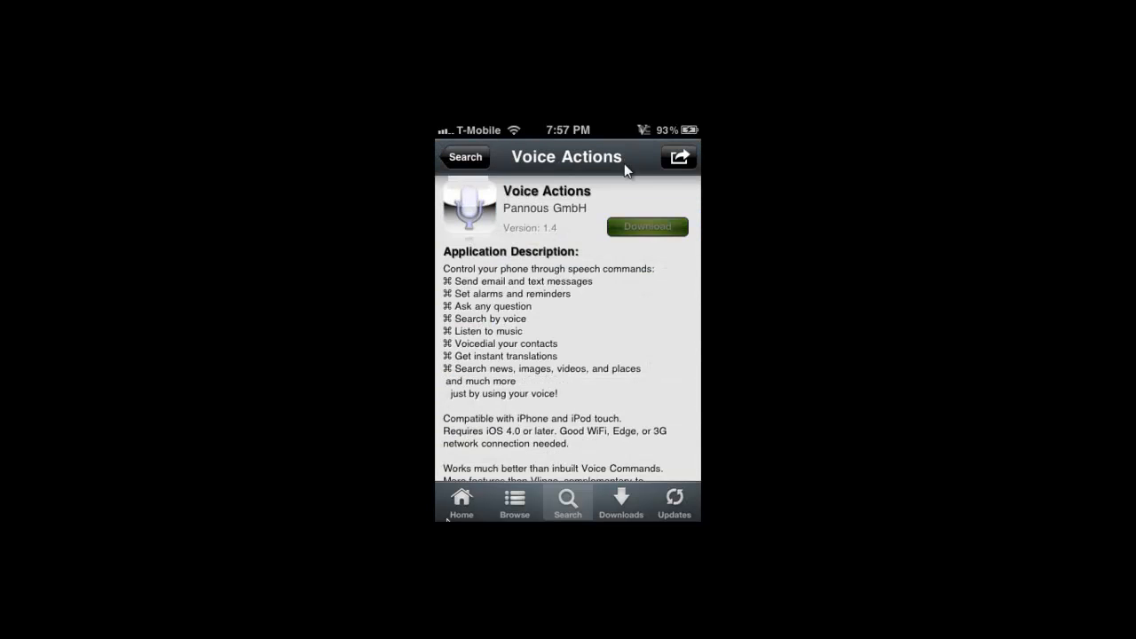
left_click(678, 157)
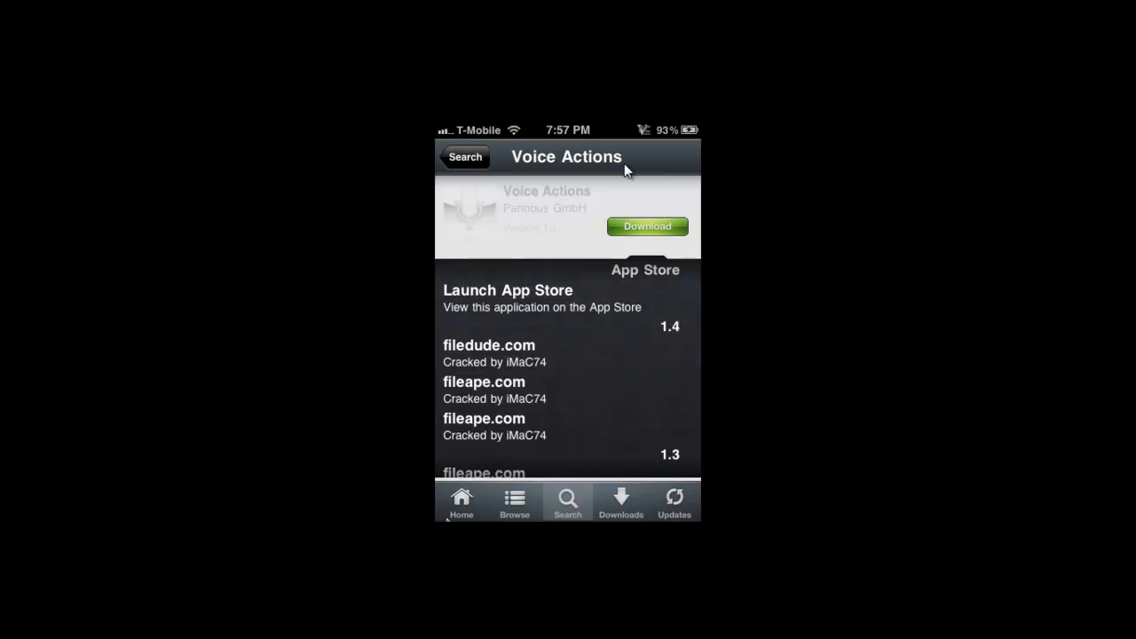
scroll("up", 3)
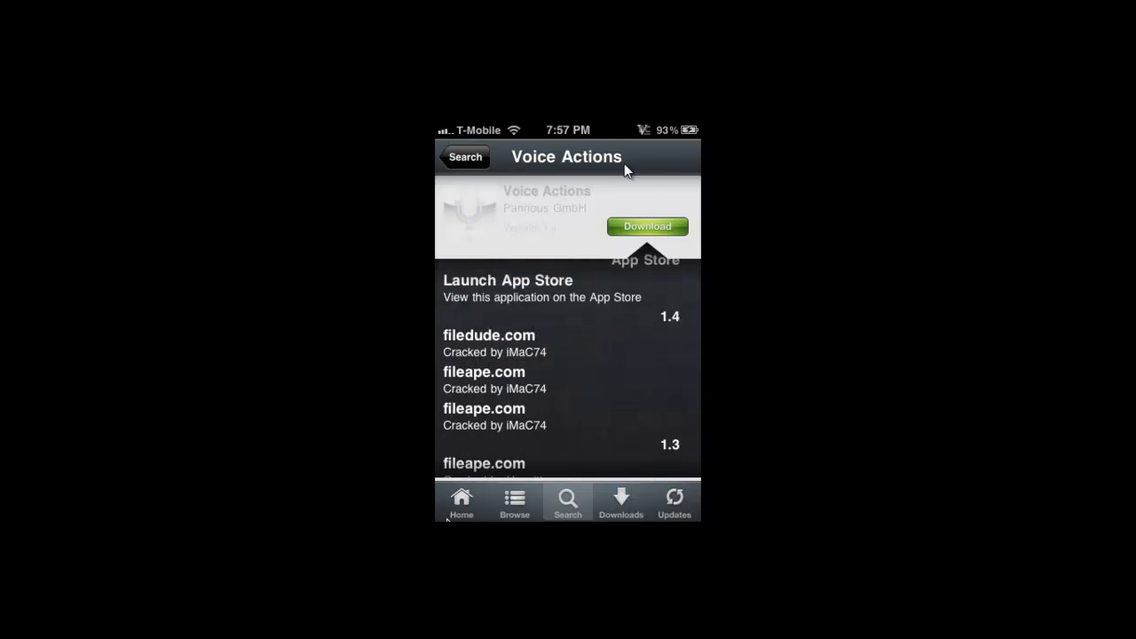
left_click(620, 502)
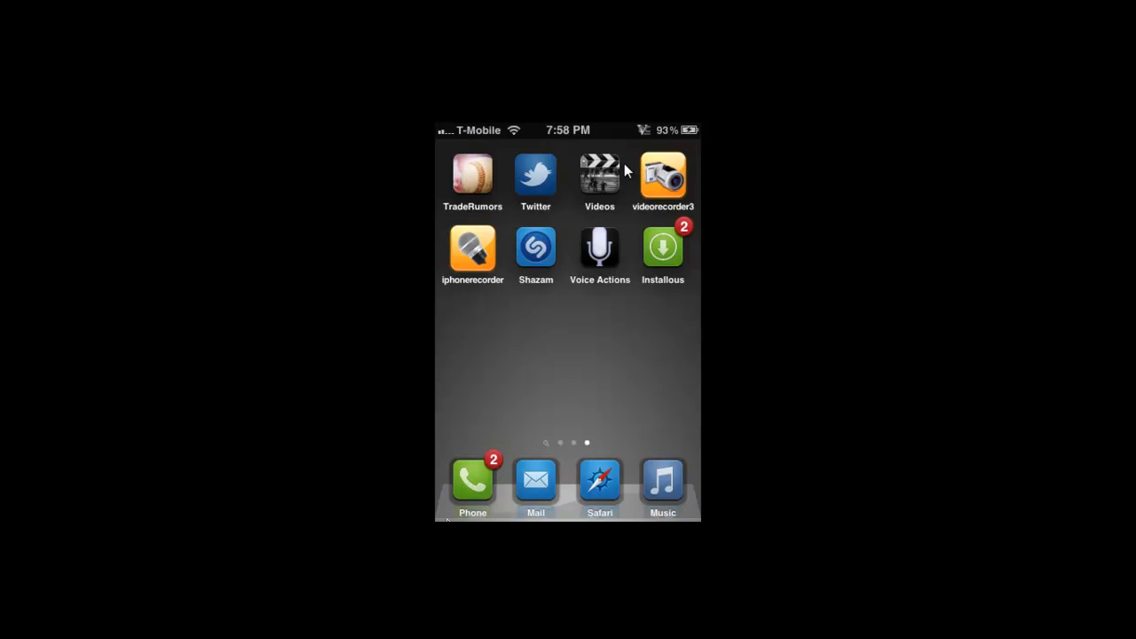
mouse_move(1015, 506)
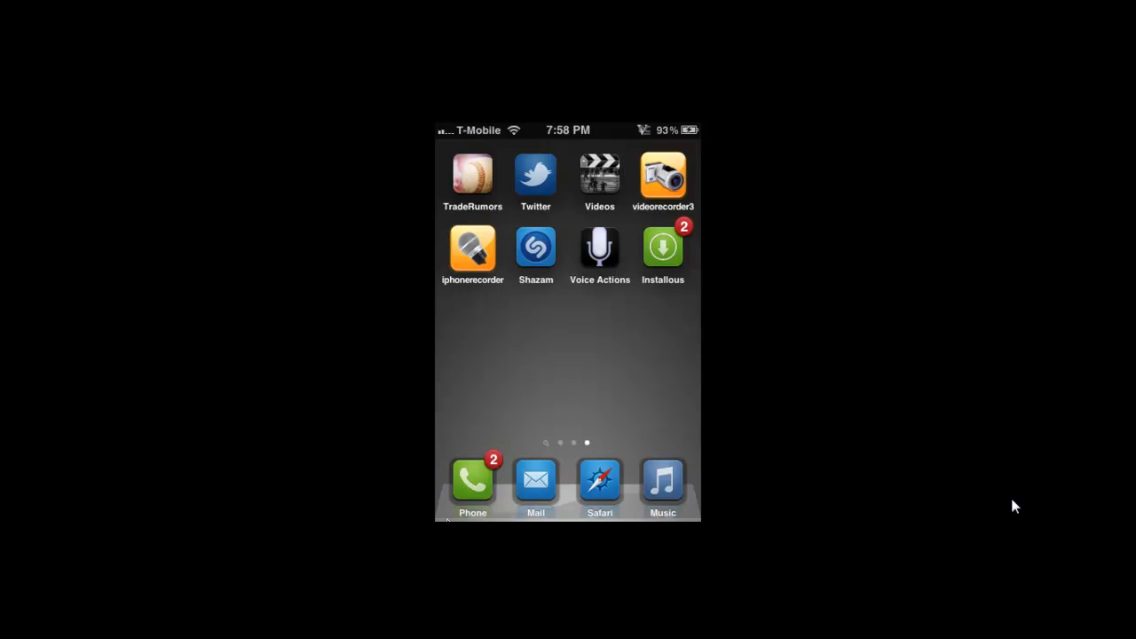